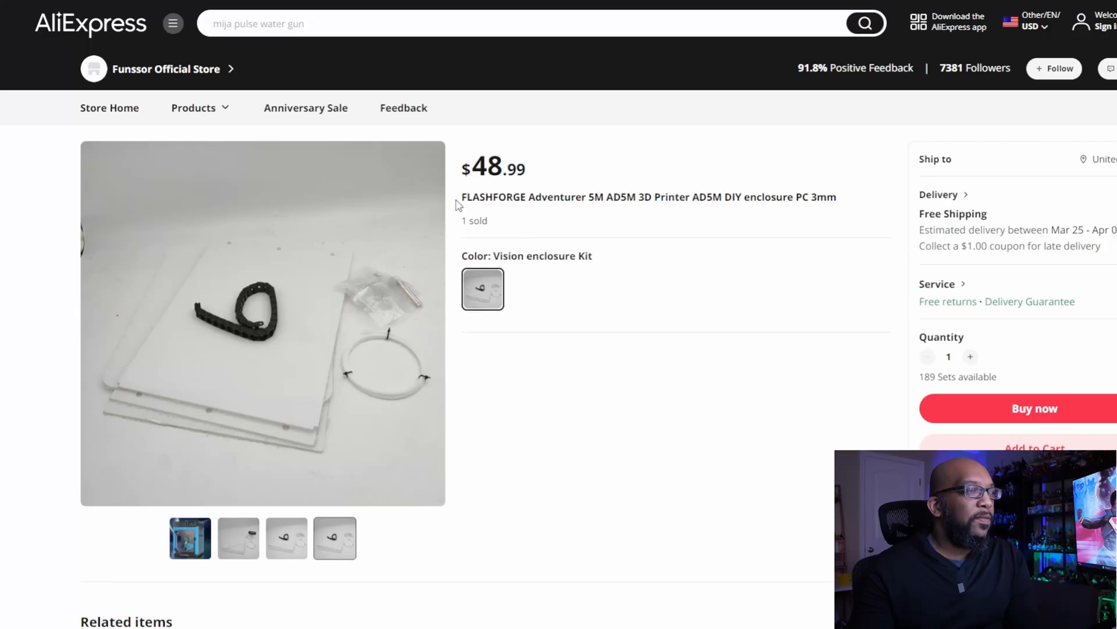
mouse_move(738, 202)
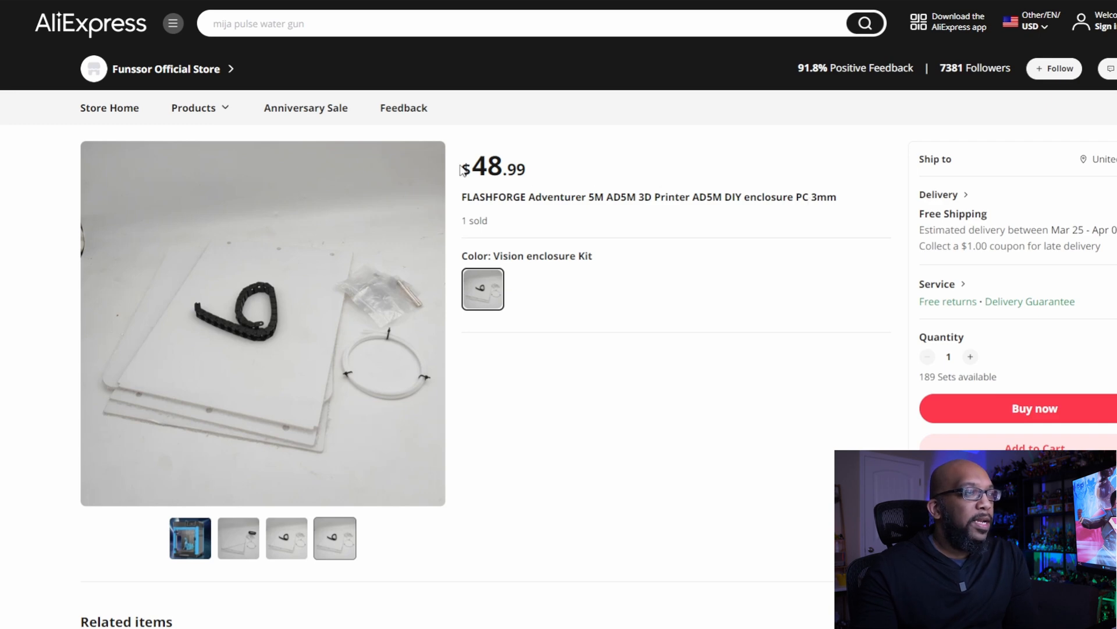
Highlight the $48.99 price of the Flashforge Adventurer 5M enclosure kit.
left_click_drag(462, 168, 526, 167)
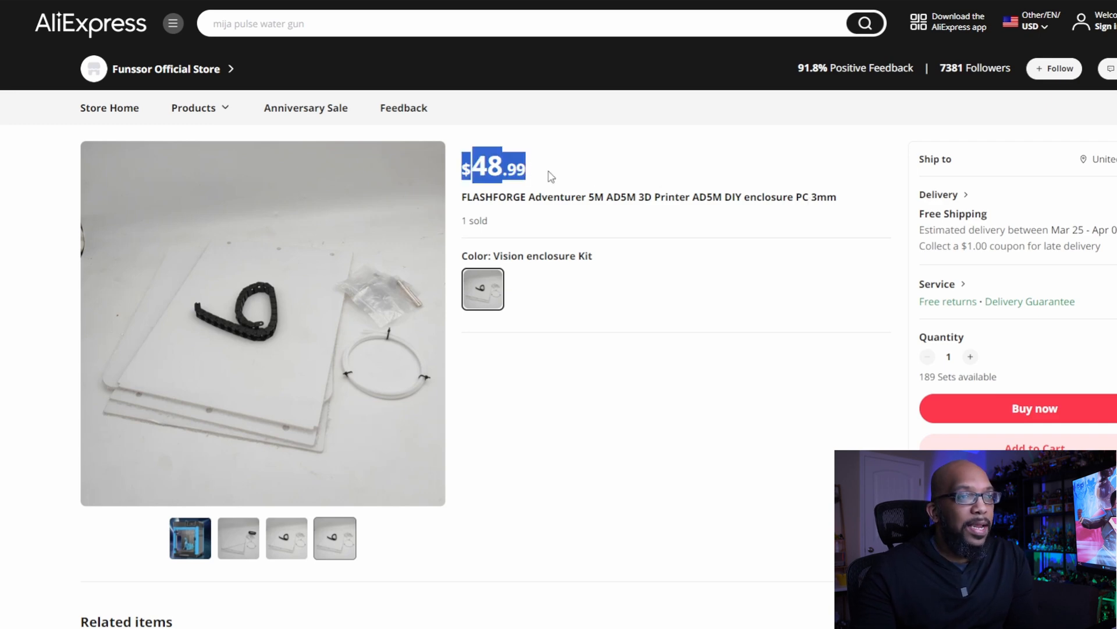
mouse_move(615, 328)
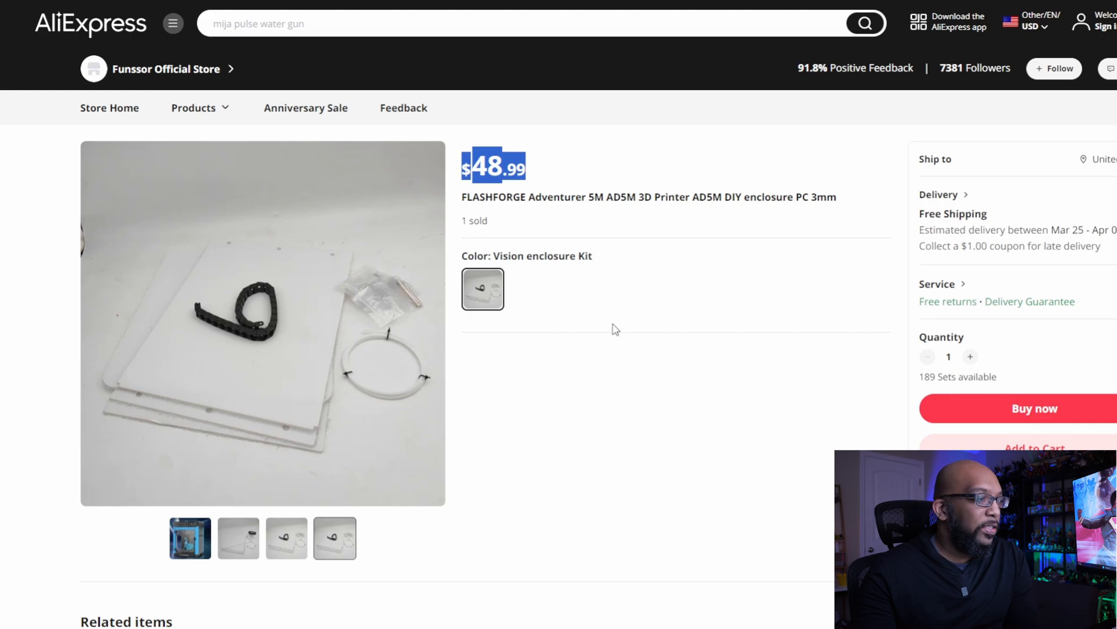
Scroll to the Description listing two 3mm side plates, front door plate and top cover.
scroll("down", 3)
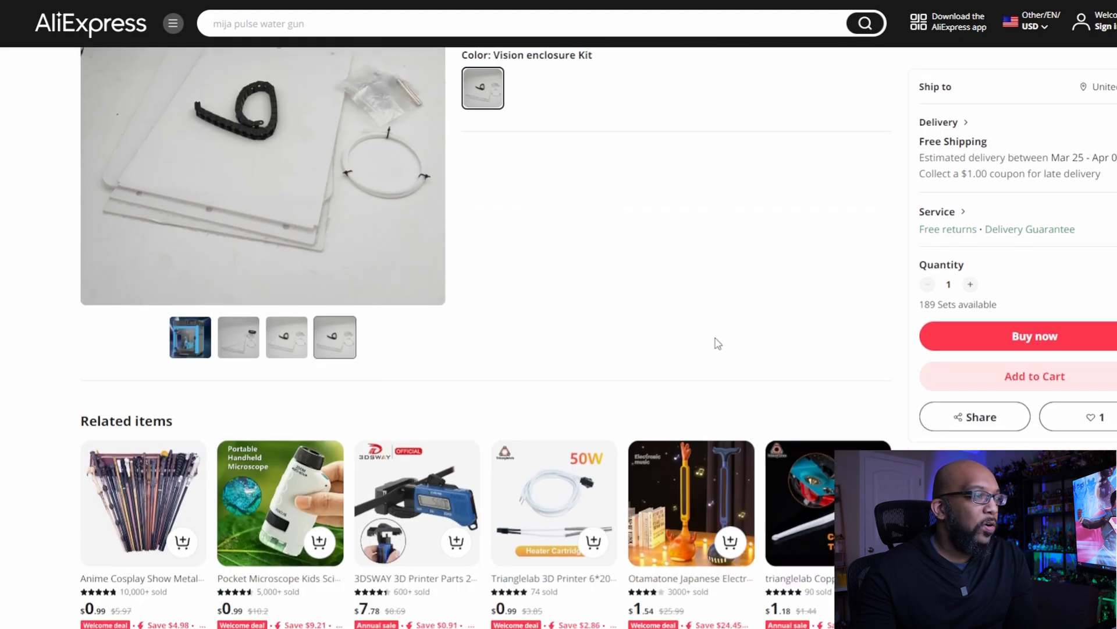
scroll("down", 3)
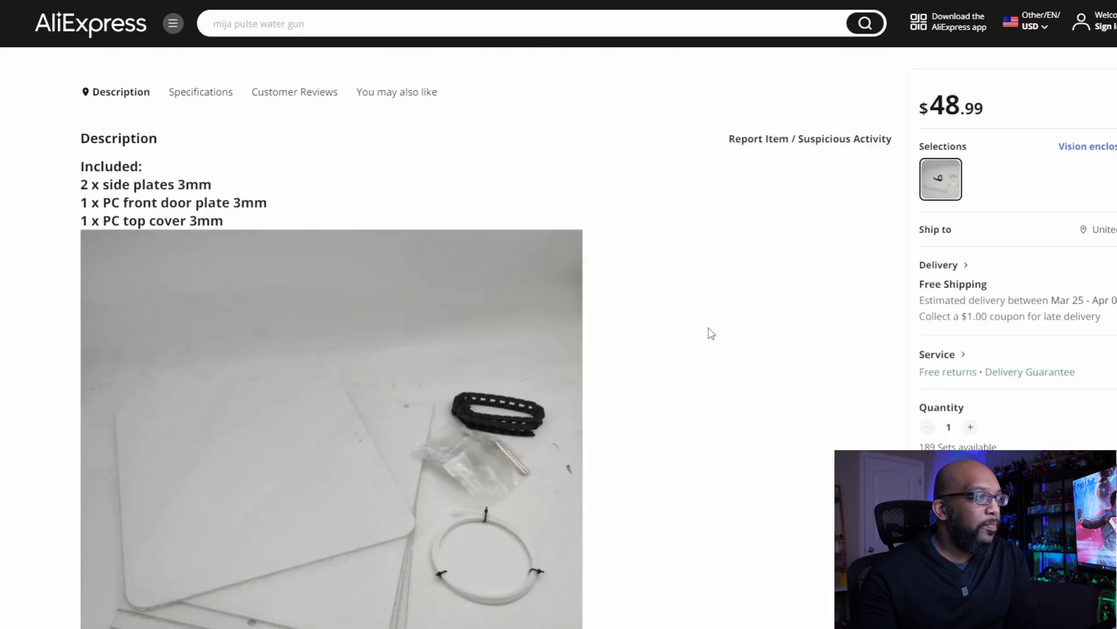
scroll("down", 3)
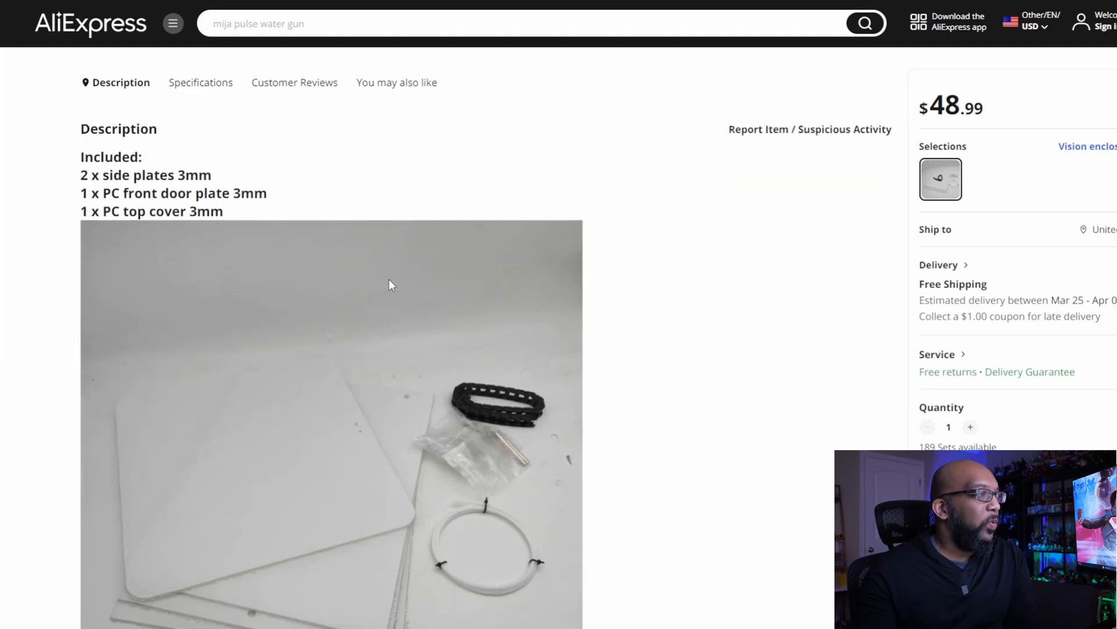
mouse_move(189, 178)
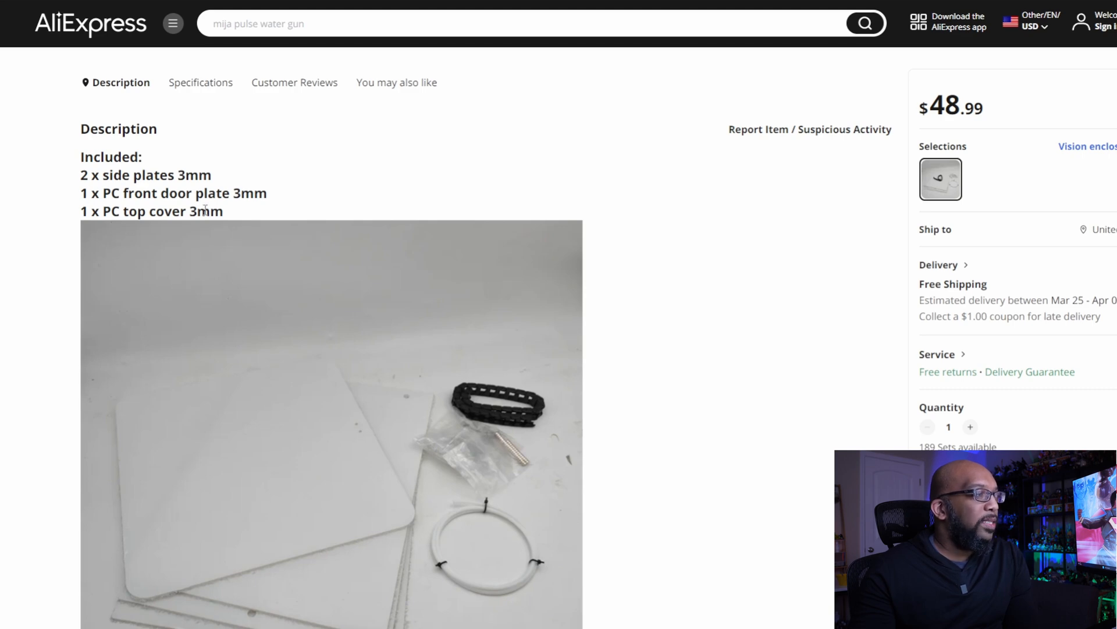
Scroll the description photos to the white panels, drag chain and fittings image.
scroll("down", 3)
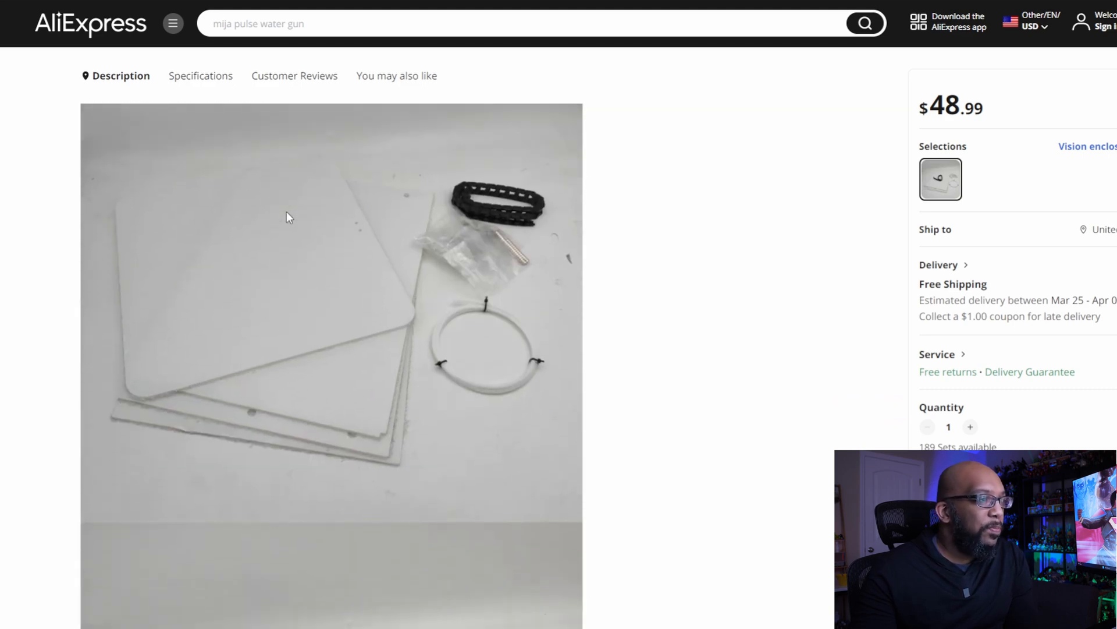
mouse_move(528, 235)
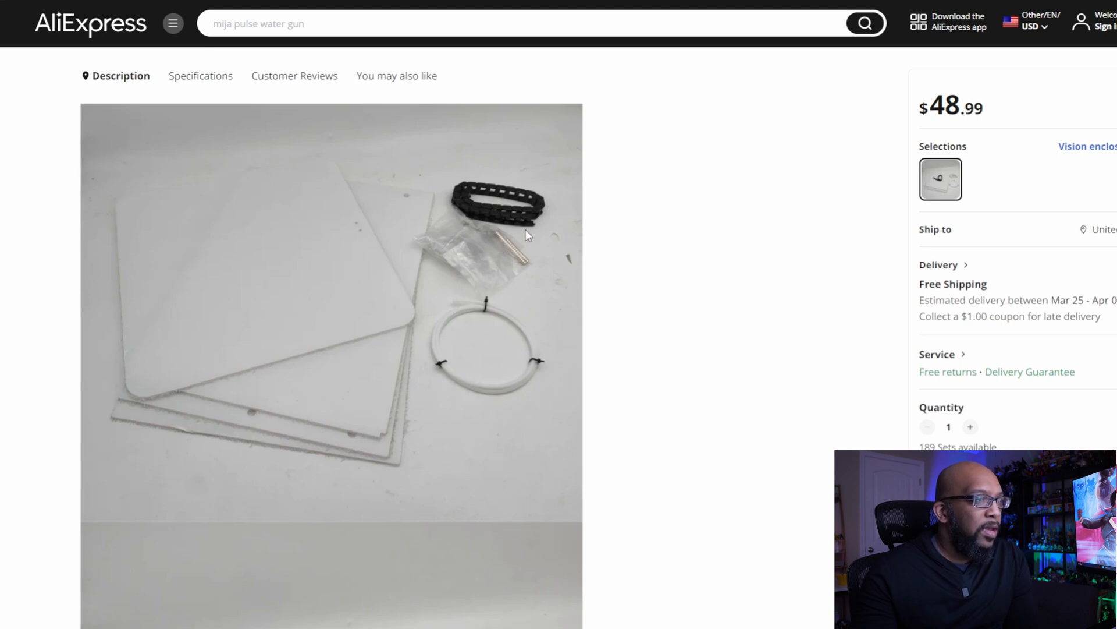
mouse_move(515, 178)
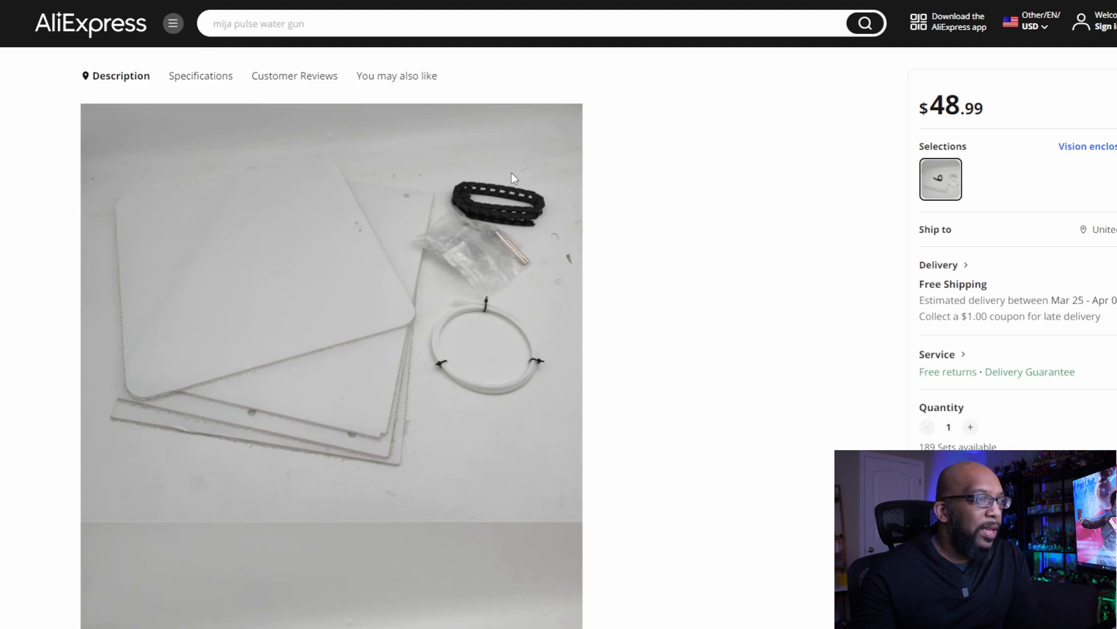
mouse_move(496, 246)
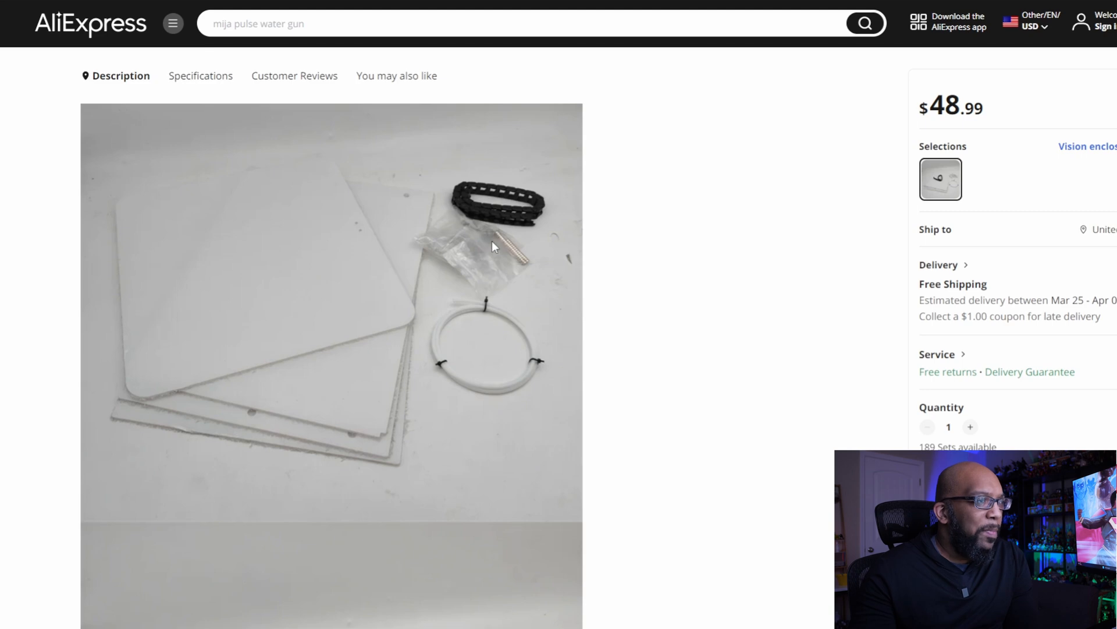
mouse_move(514, 258)
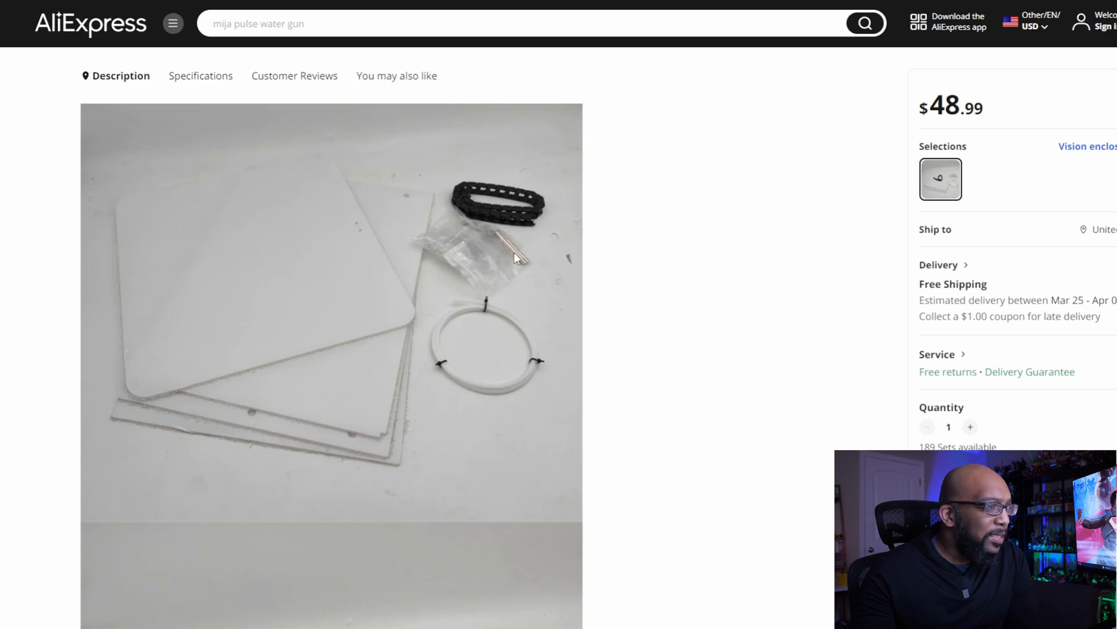
mouse_move(437, 241)
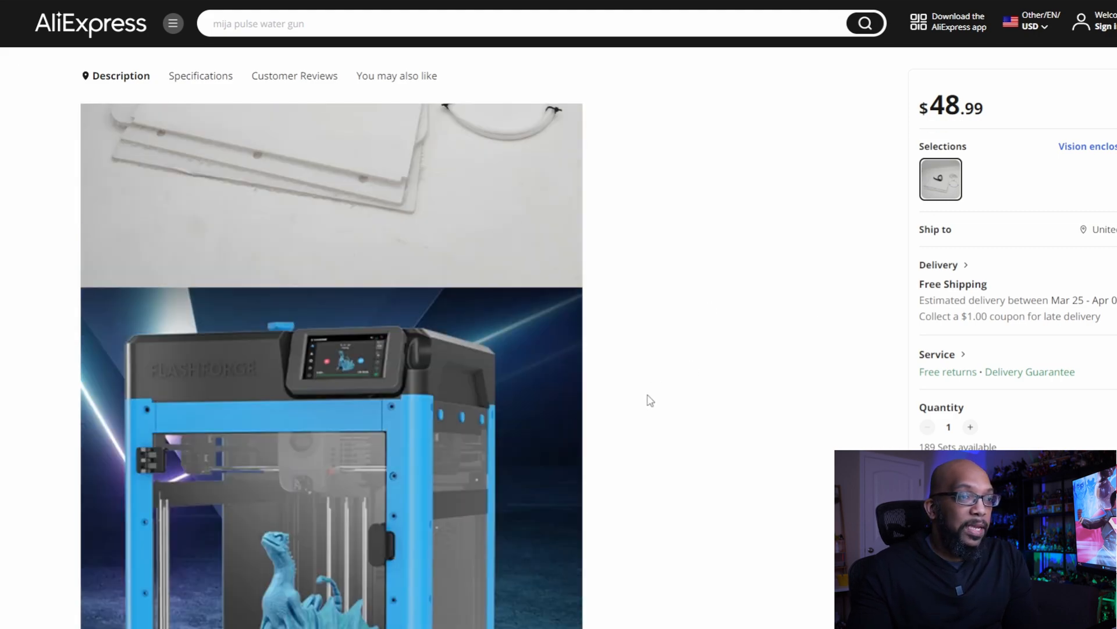
scroll("down", 3)
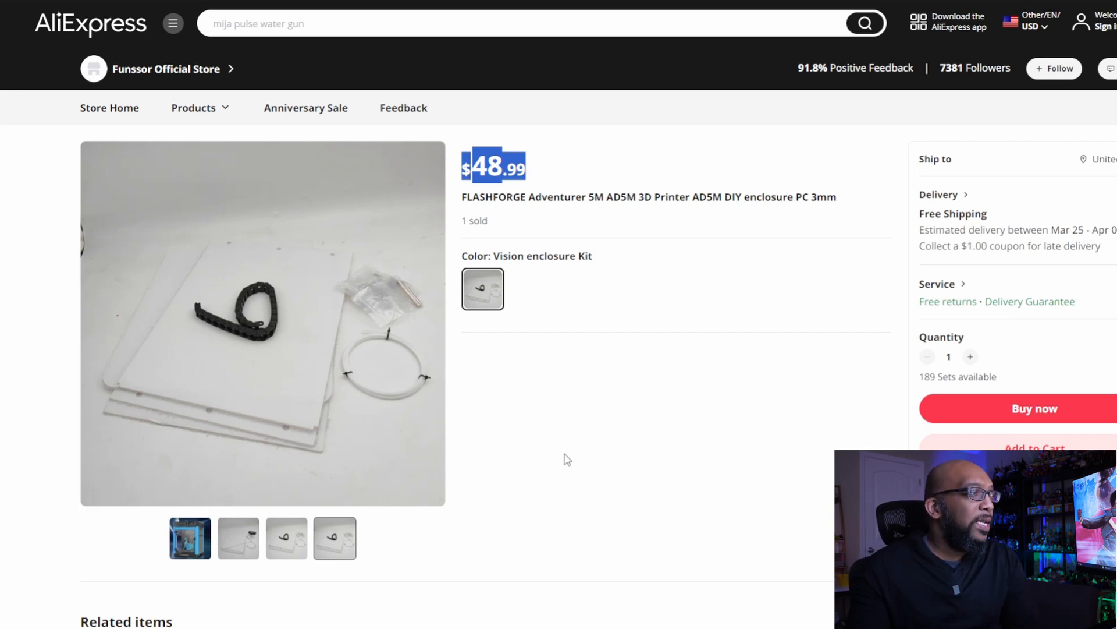
mouse_move(117, 84)
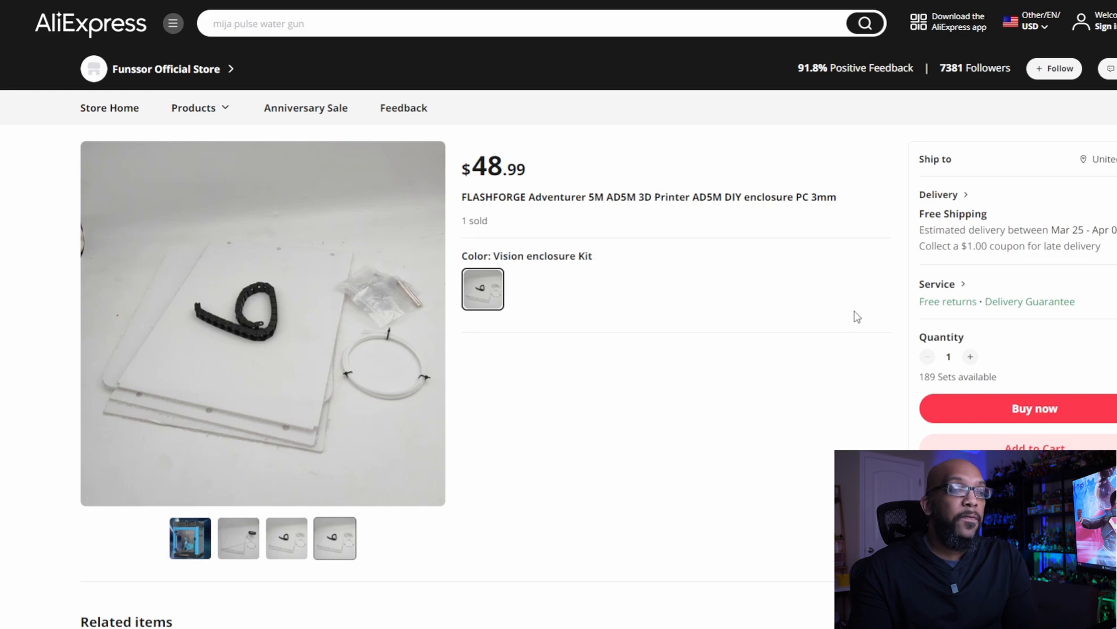
Scroll past the related items to the kit's included-parts description.
scroll("down", 3)
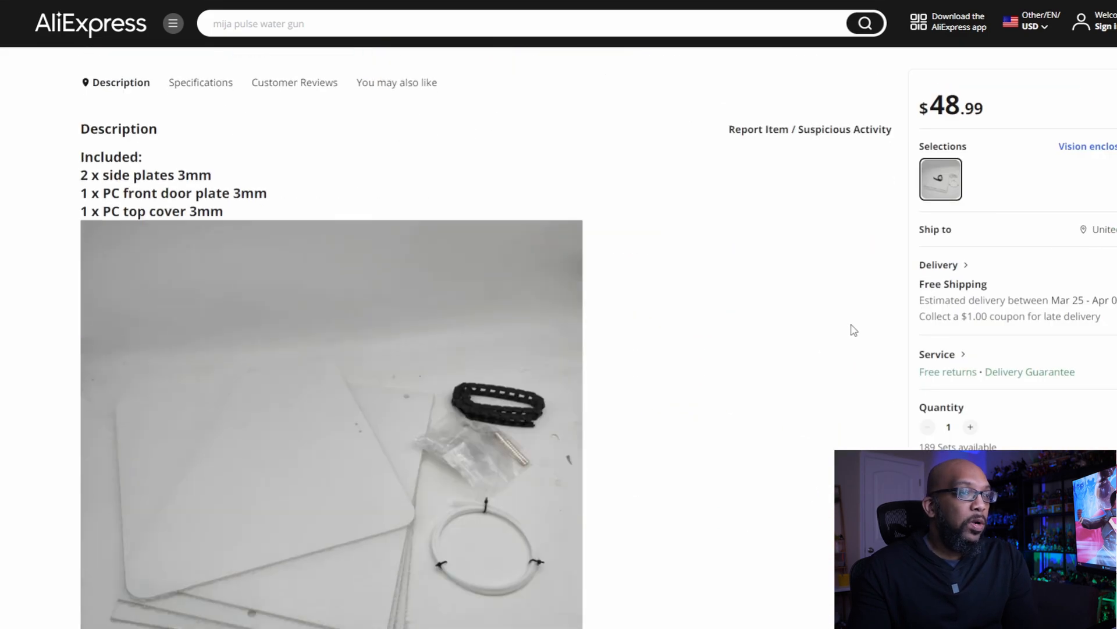
scroll("down", 3)
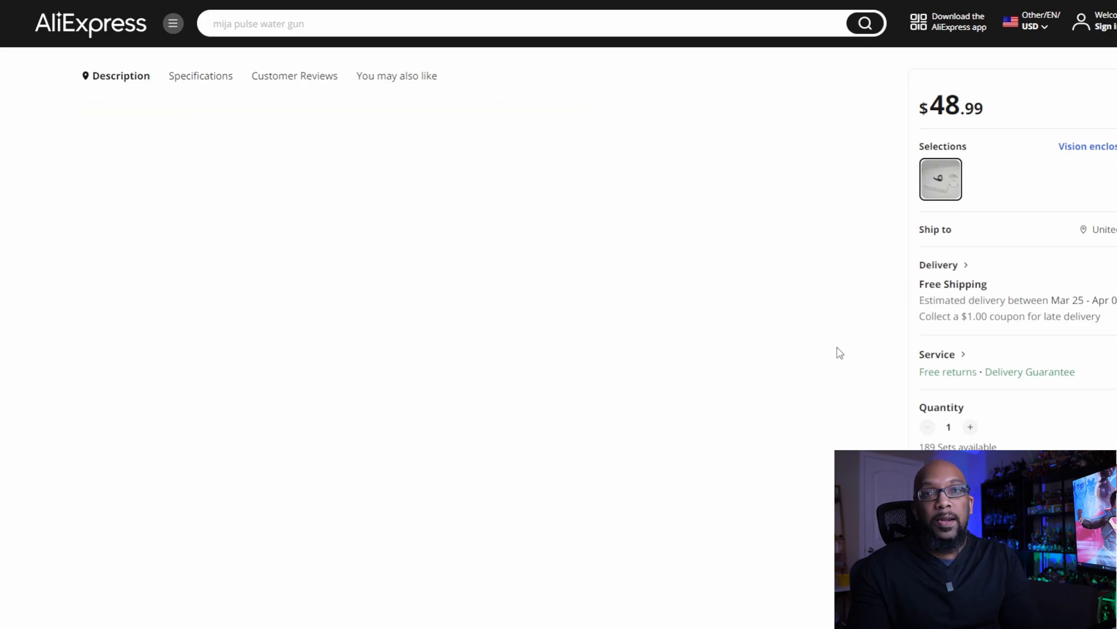
scroll("down", 3)
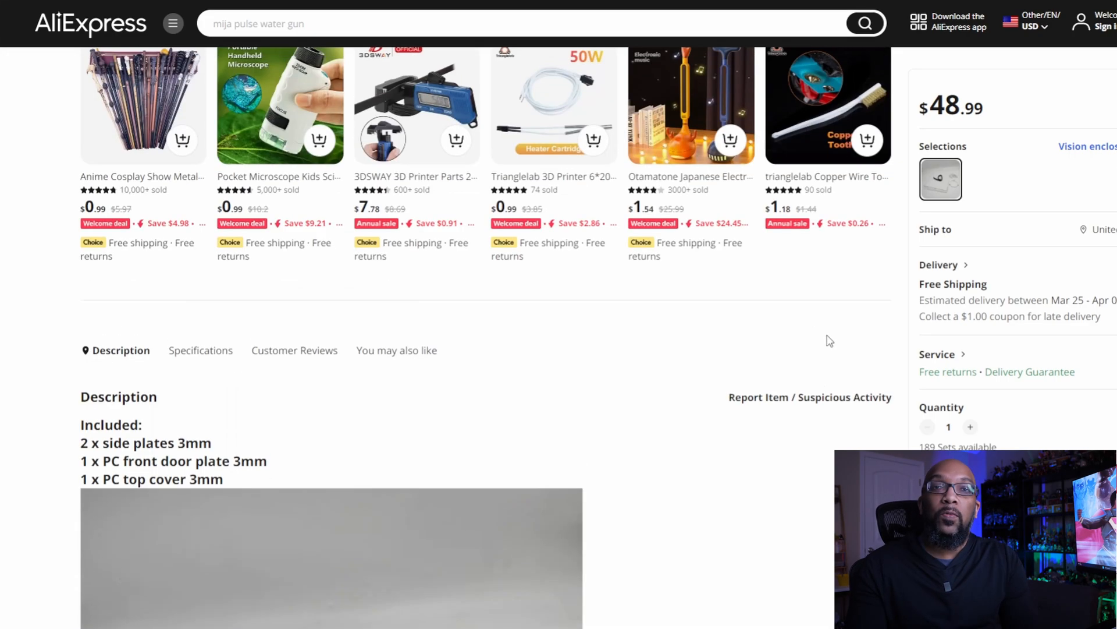